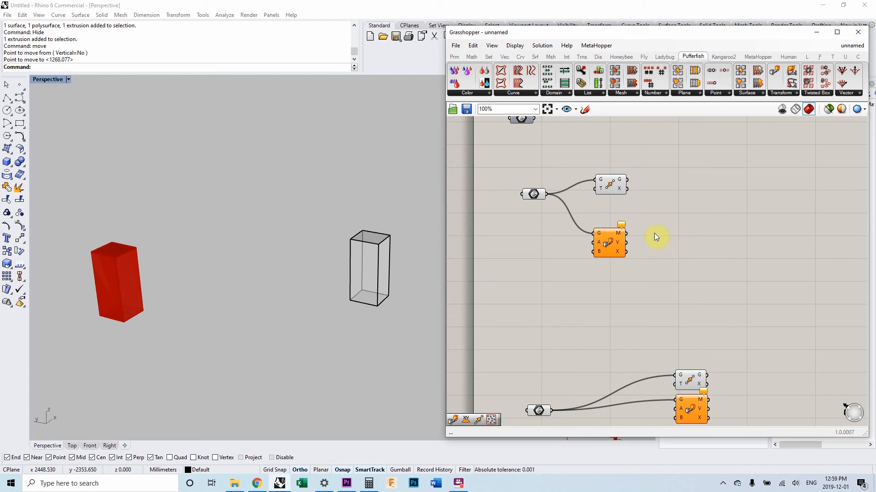
{"action": "mouse_move", "coordinate": [678, 101]}
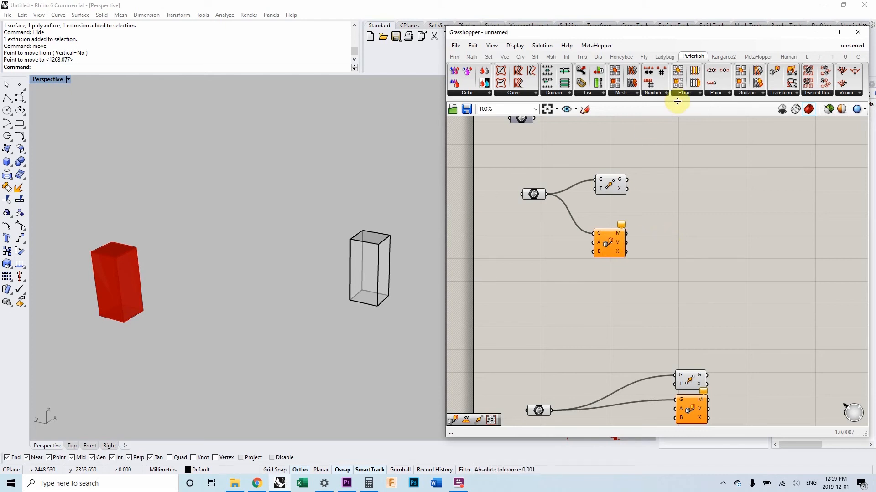
{"action": "mouse_move", "coordinate": [608, 240]}
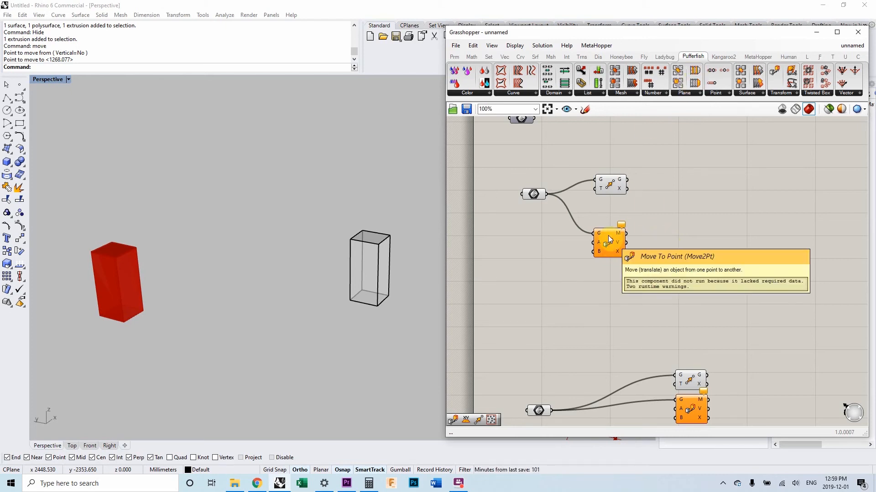
{"action": "mouse_move", "coordinate": [621, 290]}
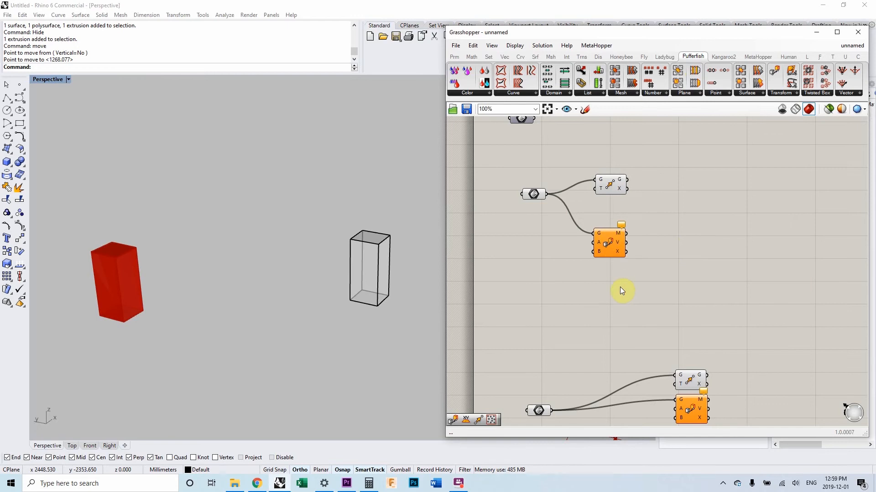
{"action": "mouse_move", "coordinate": [713, 93]}
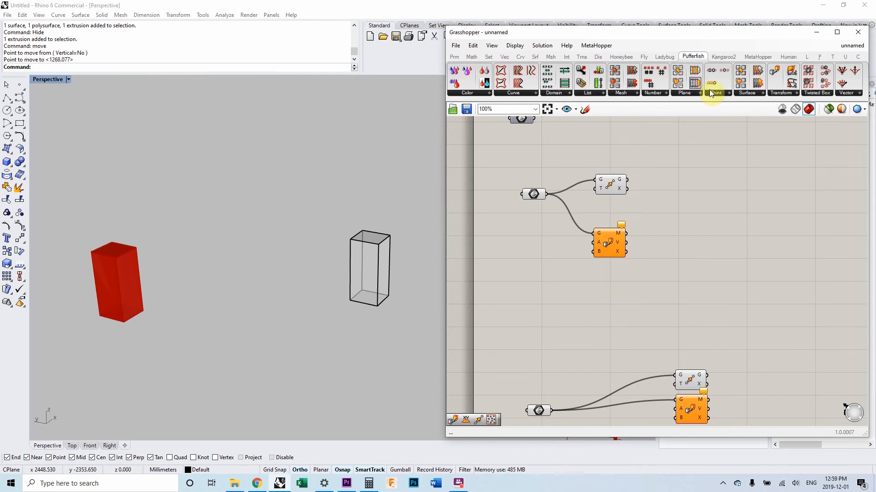
{"action": "mouse_move", "coordinate": [660, 153]}
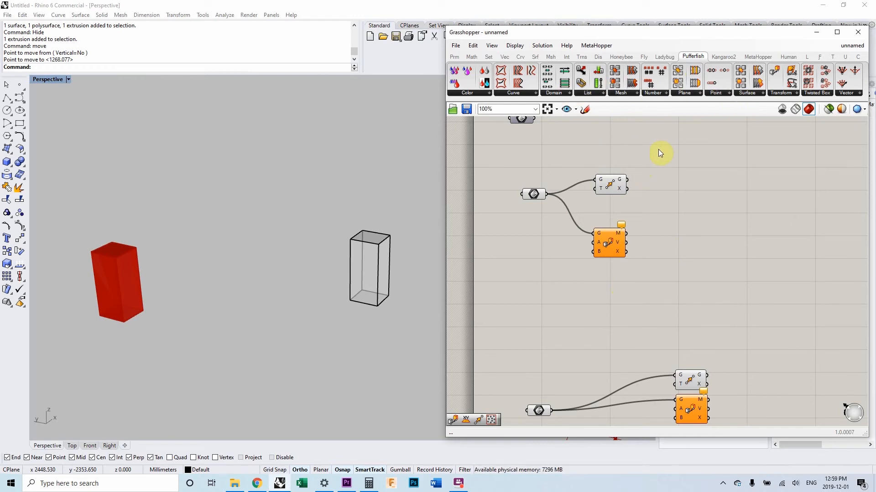
{"action": "mouse_move", "coordinate": [624, 250]}
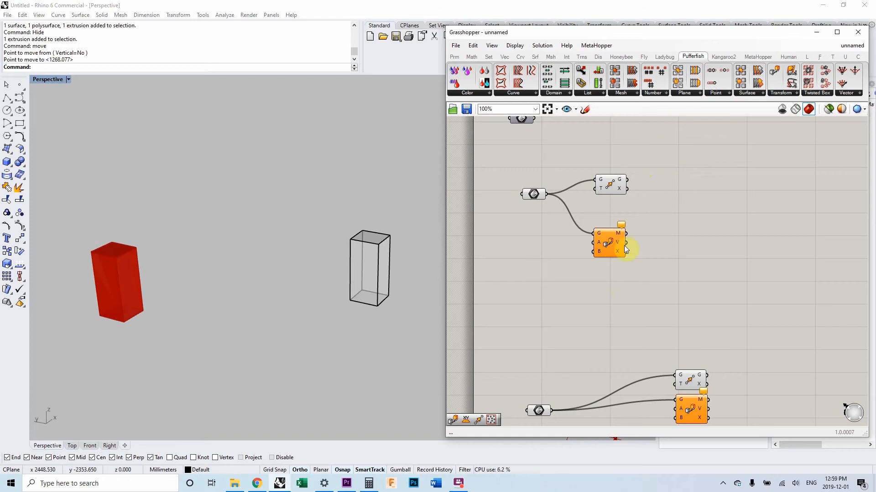
{"action": "mouse_move", "coordinate": [607, 243]}
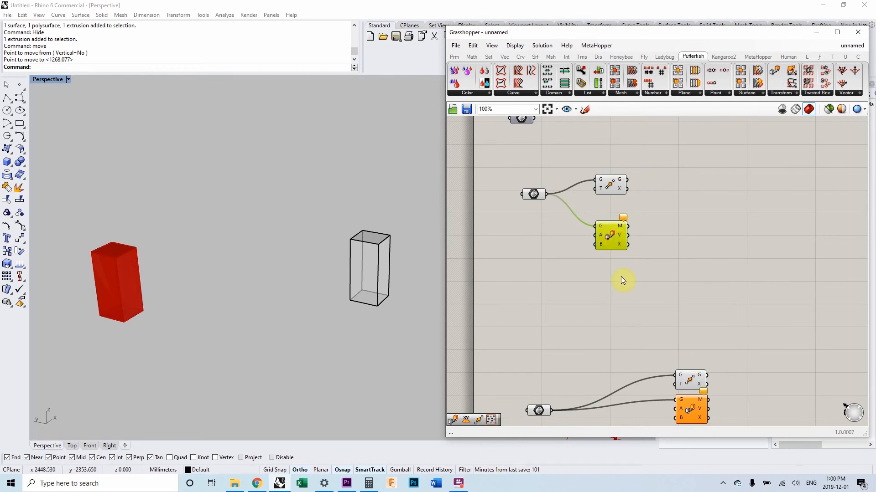
{"action": "mouse_move", "coordinate": [634, 245]}
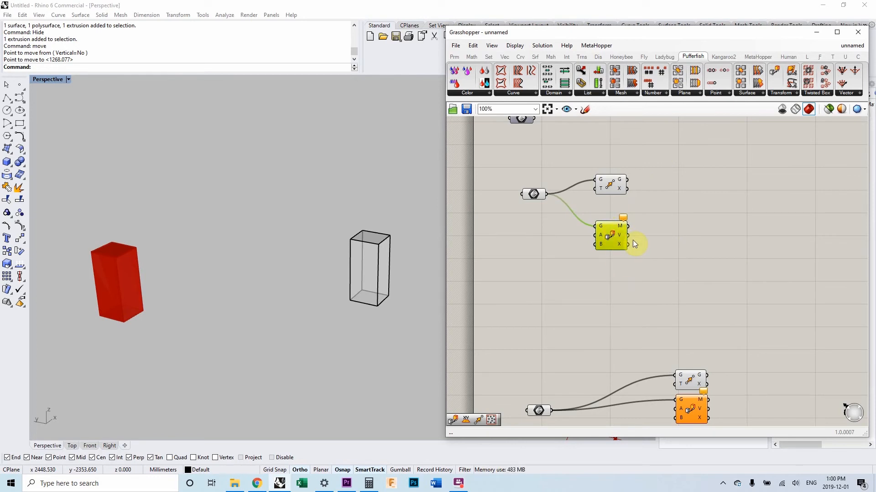
{"action": "mouse_move", "coordinate": [662, 252]}
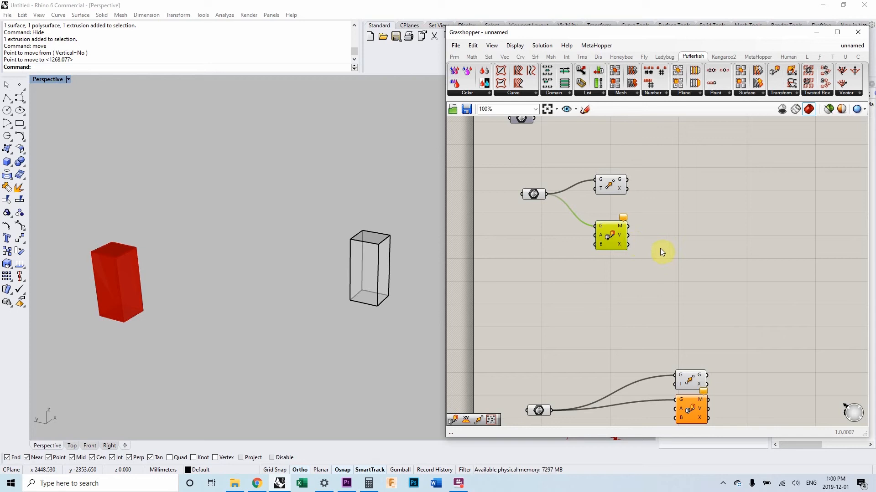
{"action": "mouse_move", "coordinate": [555, 250]}
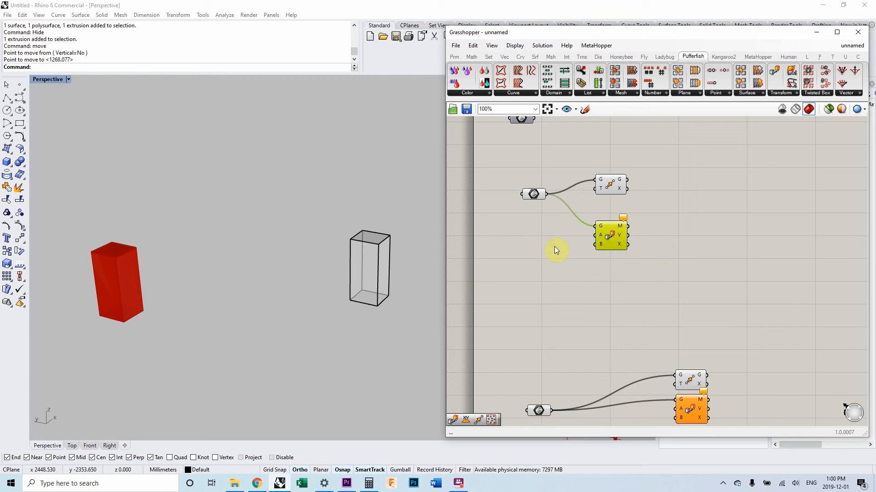
Give the Vector 2Pt a fixed start point so the moved box copy stacks straight above the original.
{"action": "left_click", "coordinate": [611, 234]}
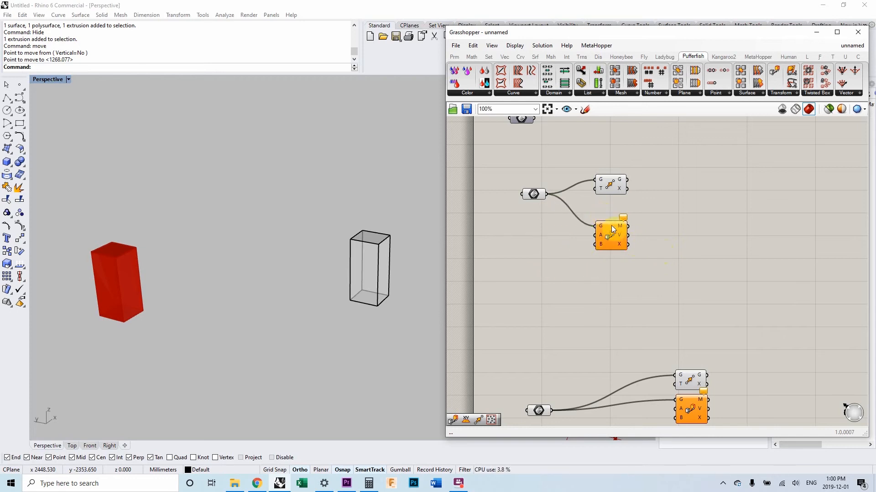
{"action": "scroll", "scroll_direction": "up", "scroll_amount": 3}
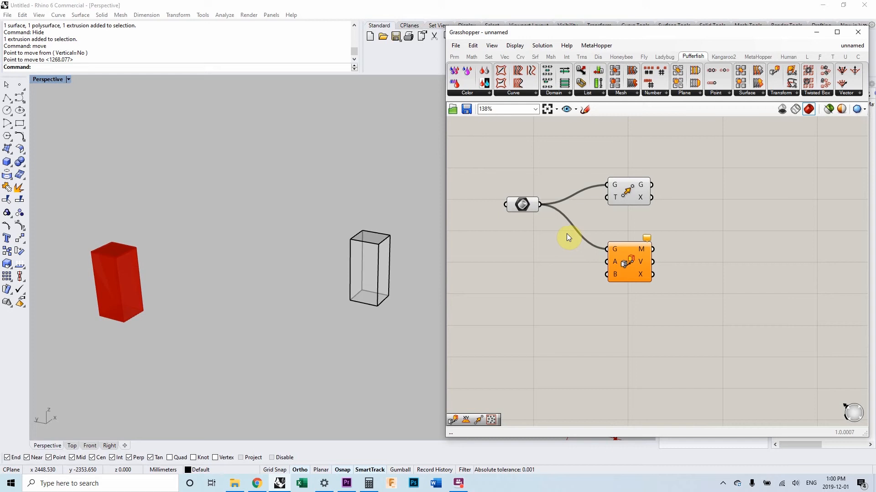
{"action": "mouse_move", "coordinate": [621, 236]}
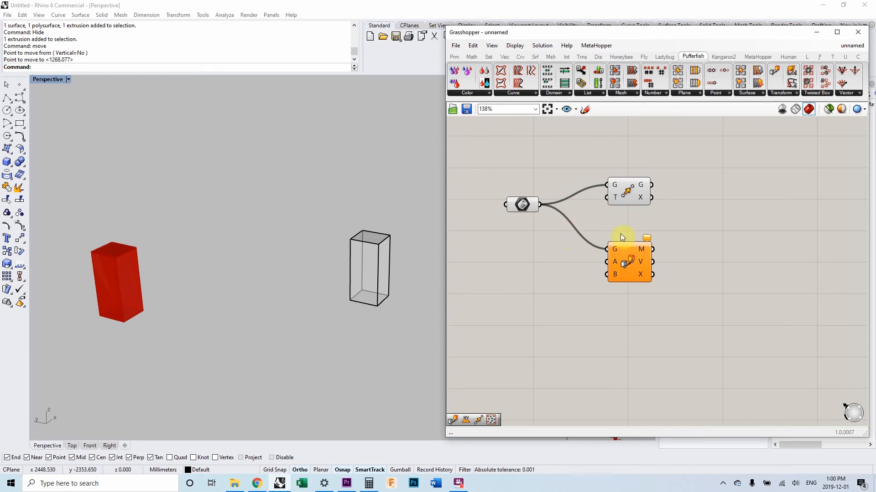
{"action": "mouse_move", "coordinate": [627, 192]}
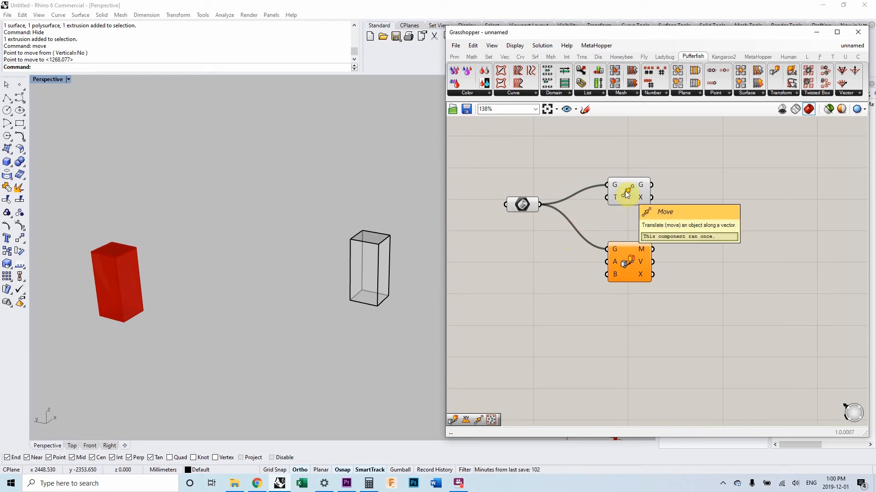
{"action": "mouse_move", "coordinate": [560, 256]}
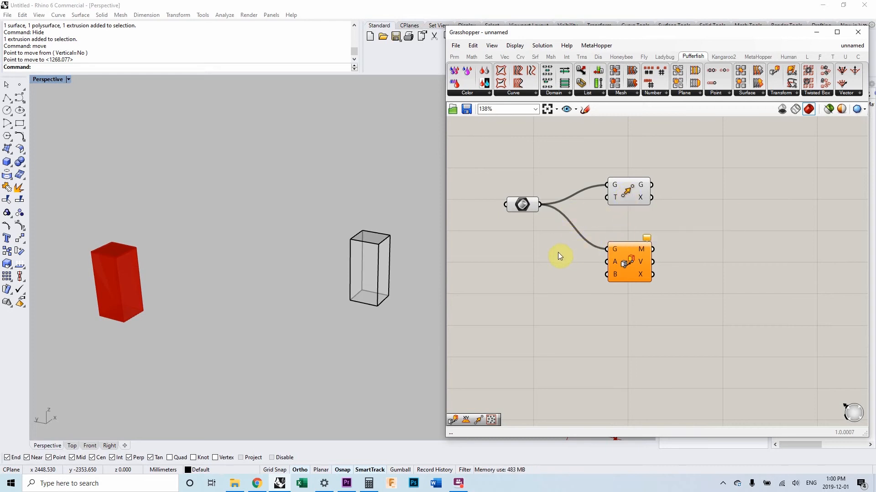
{"action": "left_click", "coordinate": [628, 191]}
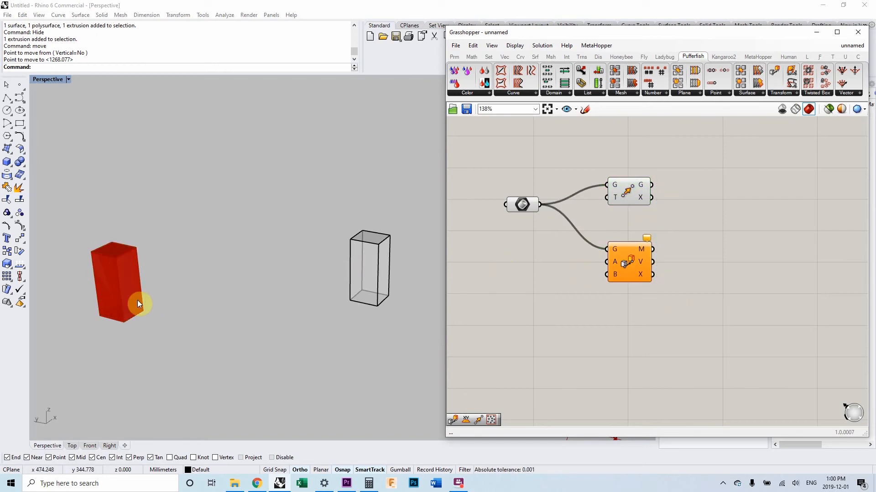
{"action": "mouse_move", "coordinate": [526, 260]}
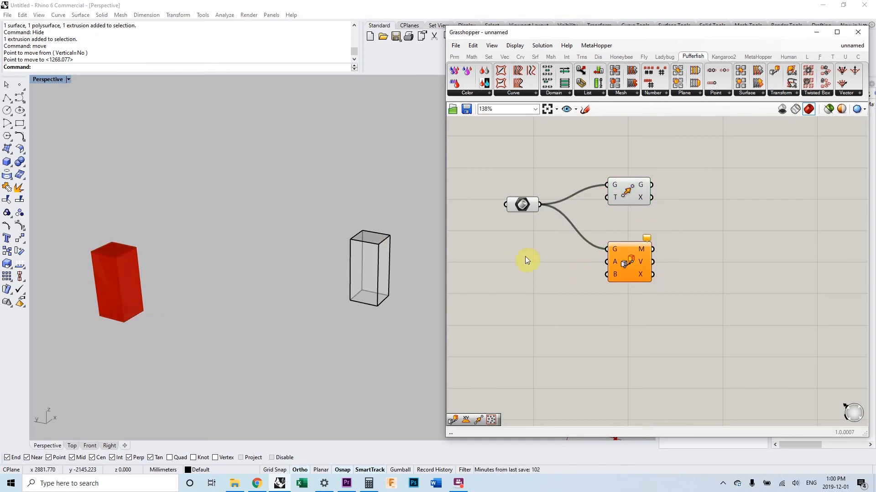
{"action": "mouse_move", "coordinate": [617, 201]}
{"action": "type", "text": "vect"}
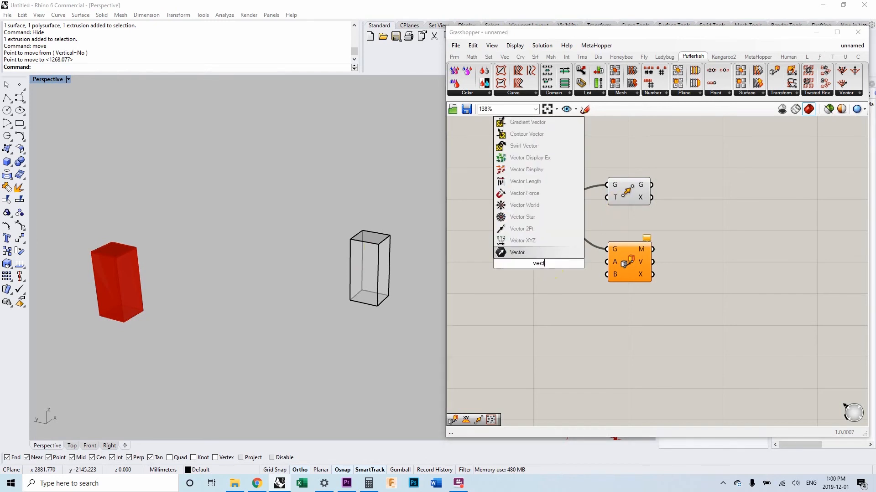
{"action": "left_click", "coordinate": [516, 253]}
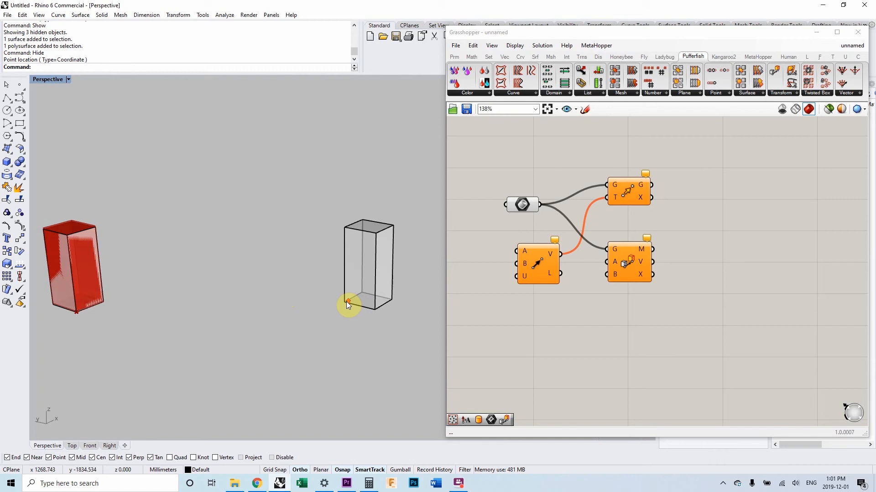
{"action": "right_click", "coordinate": [524, 262]}
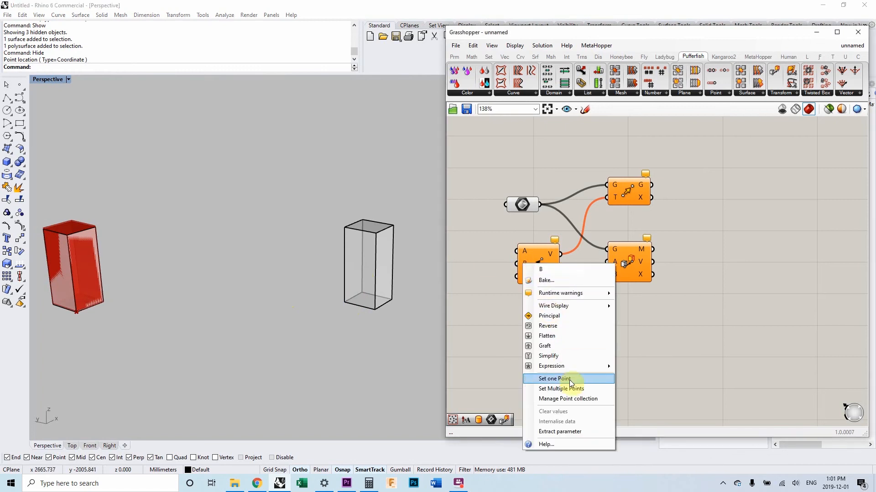
{"action": "left_click", "coordinate": [553, 379]}
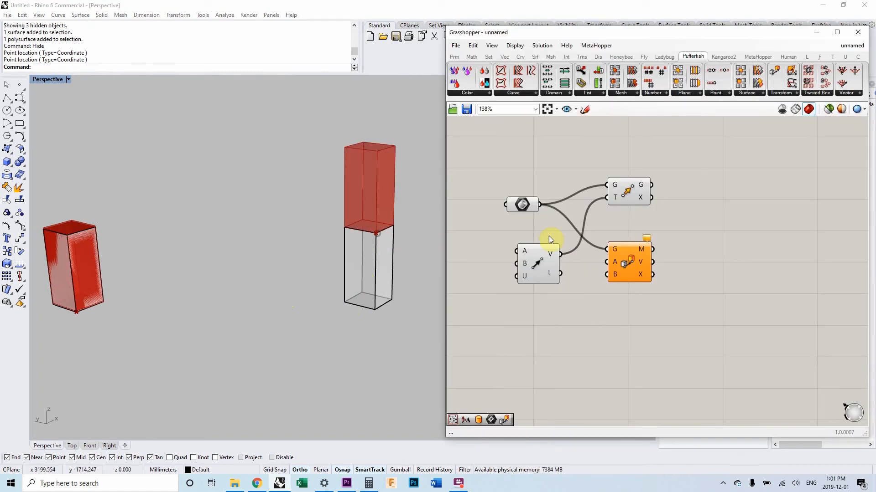
{"action": "mouse_move", "coordinate": [585, 255]}
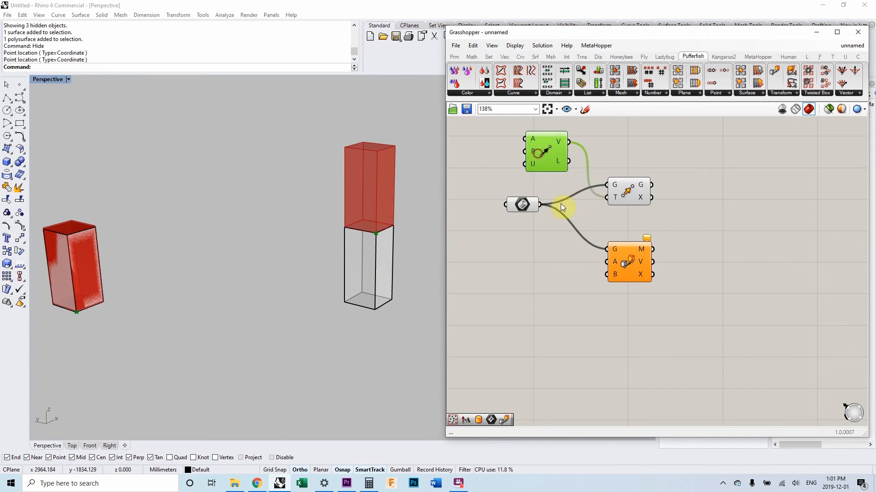
Turn Preview Off for the selected helper components.
{"action": "right_click", "coordinate": [628, 260]}
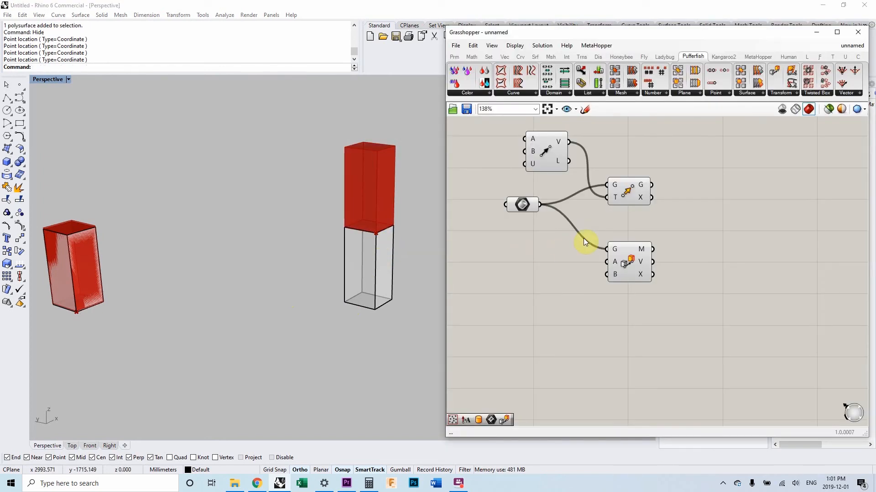
{"action": "right_click", "coordinate": [546, 151]}
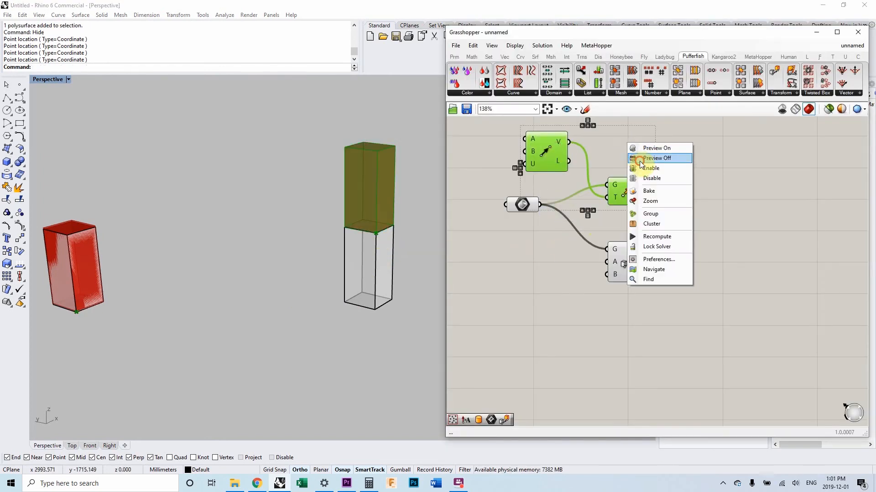
{"action": "left_click", "coordinate": [657, 158]}
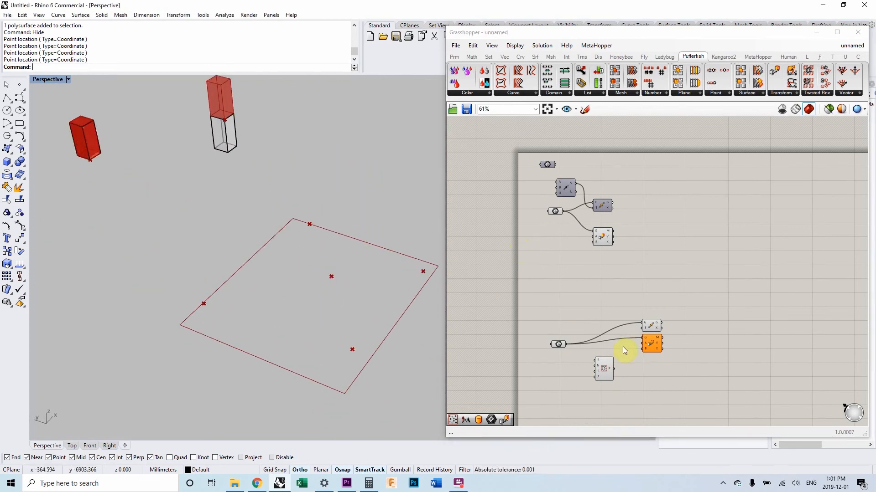
Disable the earlier component group and add a new Vector 2Pt started from a world XY plane.
{"action": "scroll", "scroll_direction": "up", "scroll_amount": 3}
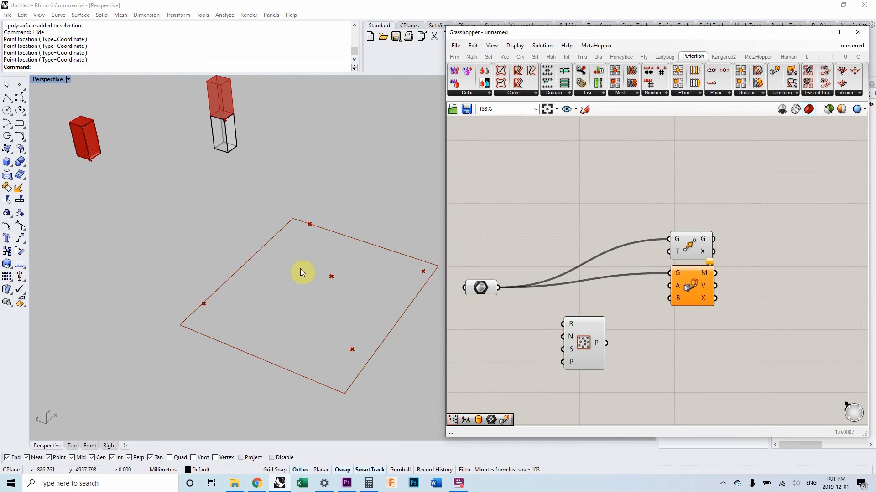
{"action": "scroll", "scroll_direction": "down", "scroll_amount": 3}
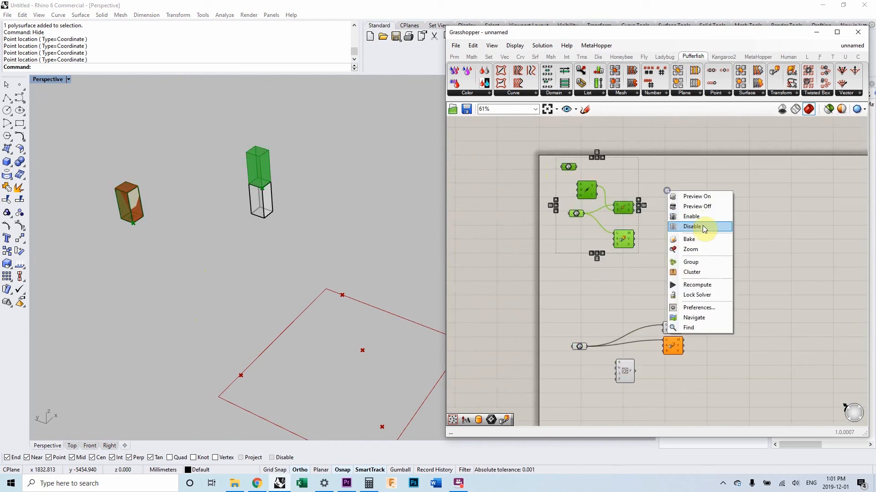
{"action": "left_click", "coordinate": [691, 227]}
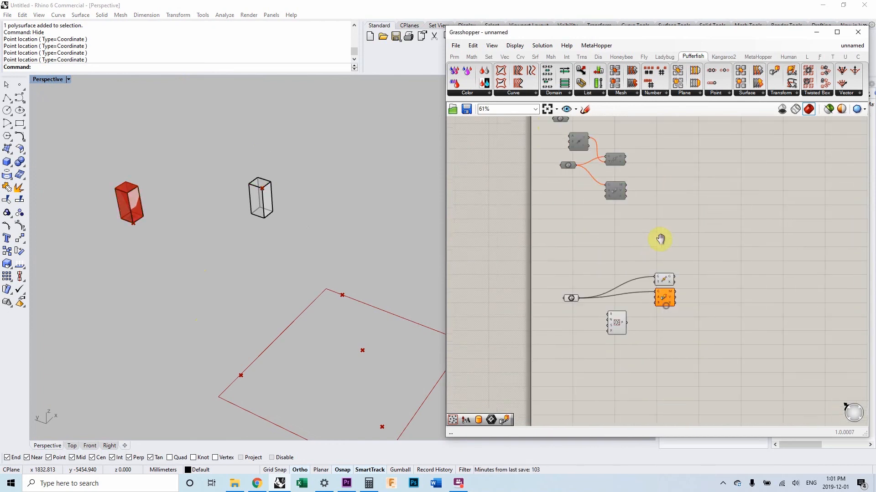
{"action": "scroll", "scroll_direction": "up", "scroll_amount": 3}
{"action": "type", "text": "vect"}
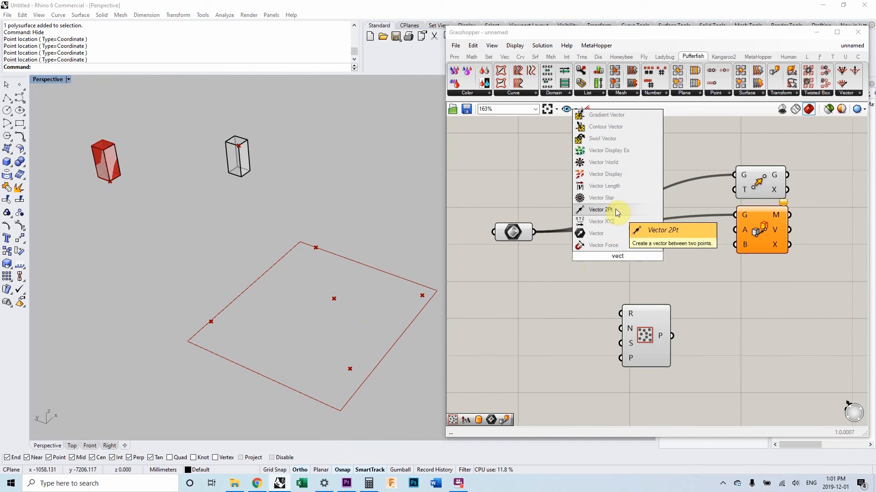
{"action": "left_click", "coordinate": [599, 210]}
{"action": "type", "text": "xy"}
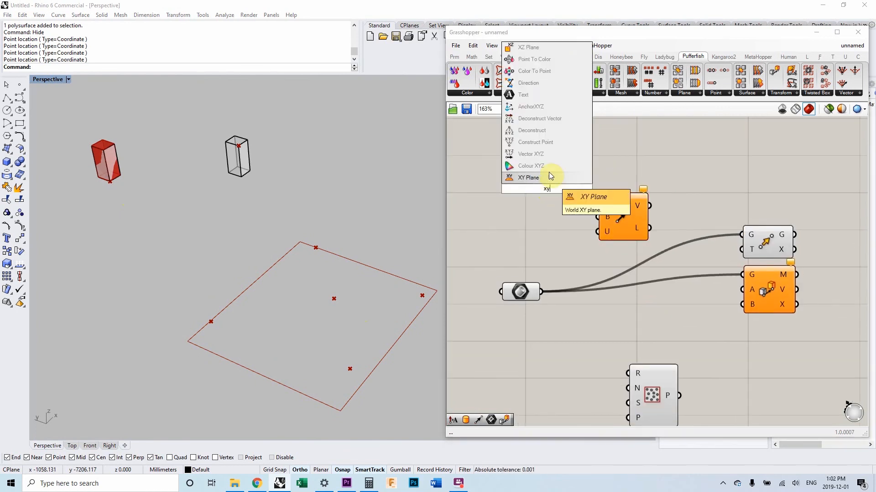
{"action": "mouse_move", "coordinate": [552, 156]}
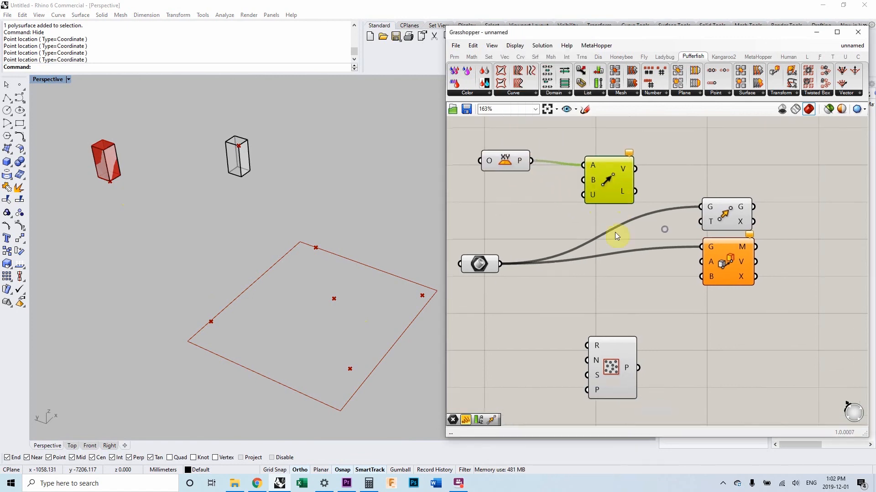
Feed Move To Point with the XY plane and Populate 2D points, then hide the plane and vector previews.
{"action": "scroll", "scroll_direction": "down", "scroll_amount": 3}
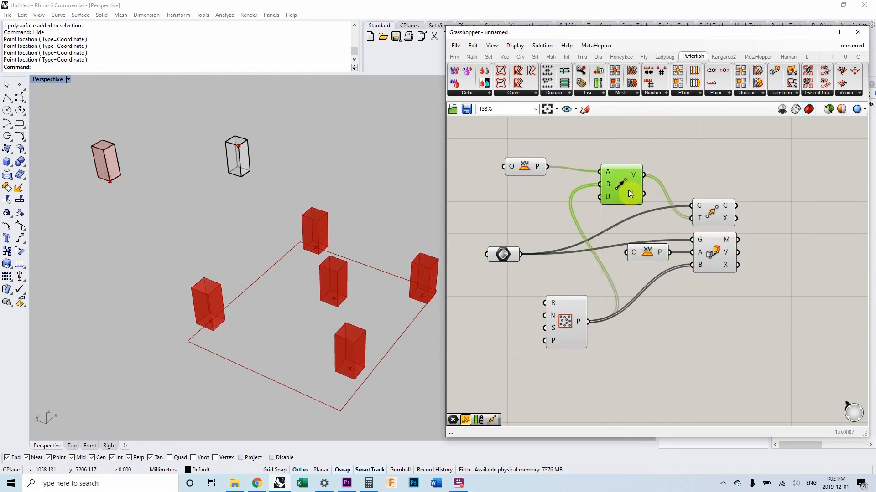
{"action": "right_click", "coordinate": [621, 185]}
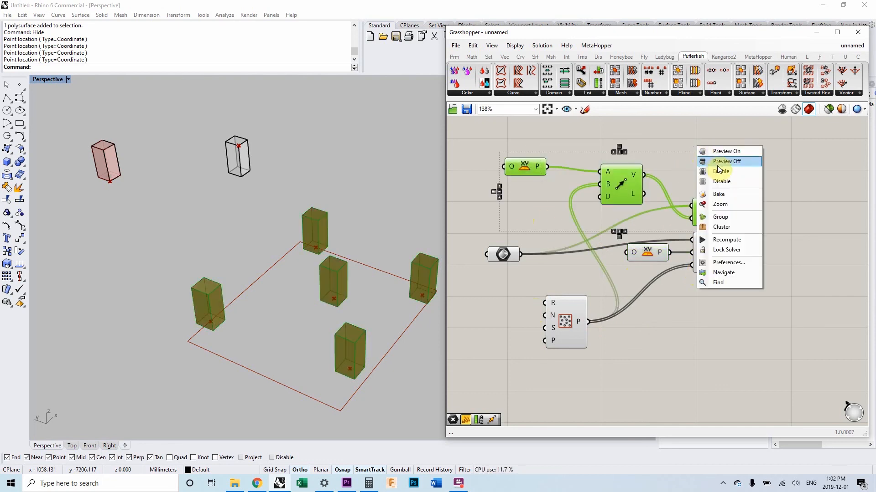
{"action": "left_click", "coordinate": [726, 161]}
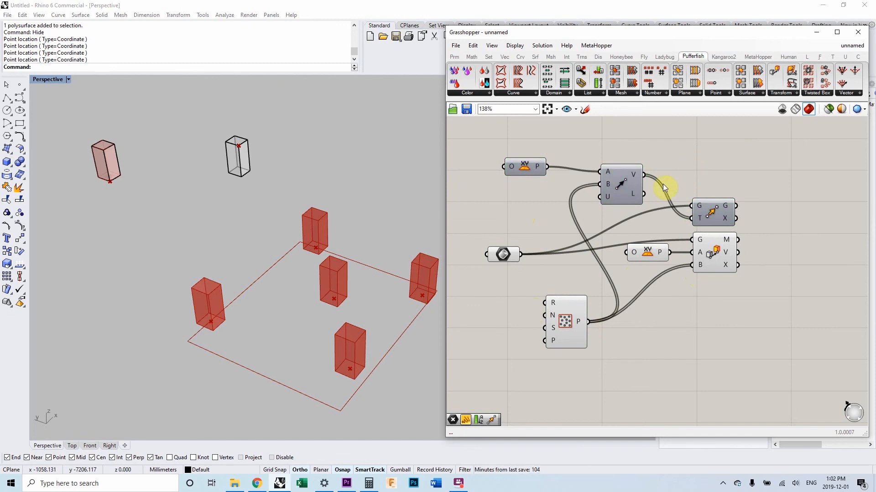
{"action": "mouse_move", "coordinate": [663, 187]}
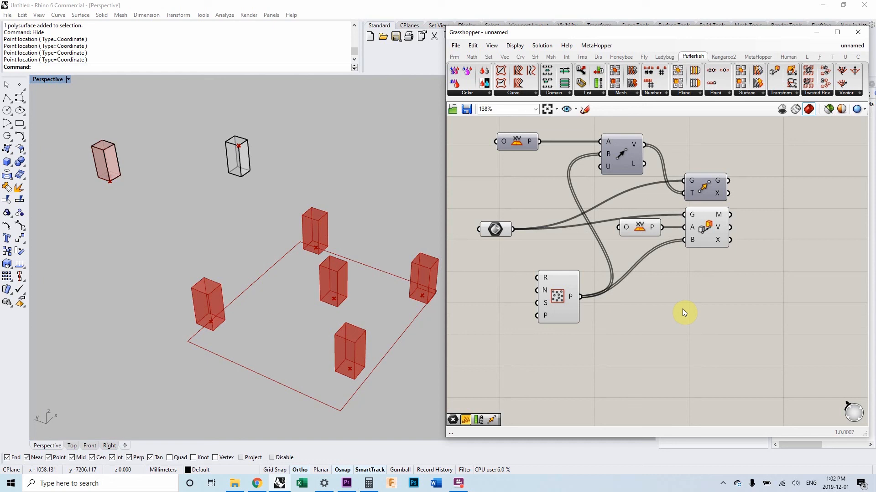
{"action": "mouse_move", "coordinate": [708, 280]}
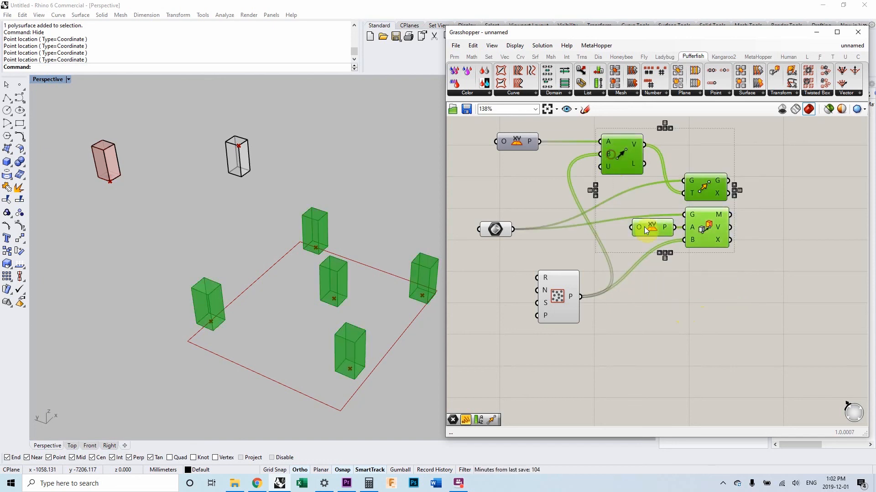
{"action": "left_click", "coordinate": [682, 297]}
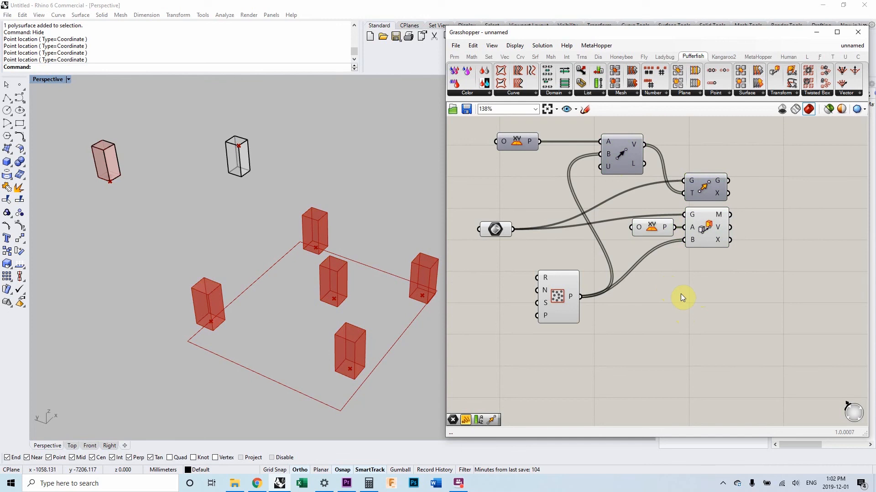
{"action": "mouse_move", "coordinate": [694, 300]}
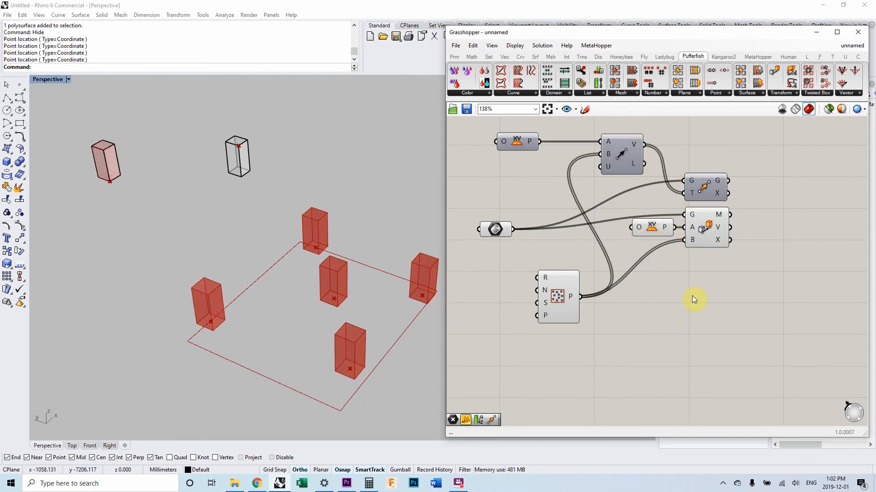